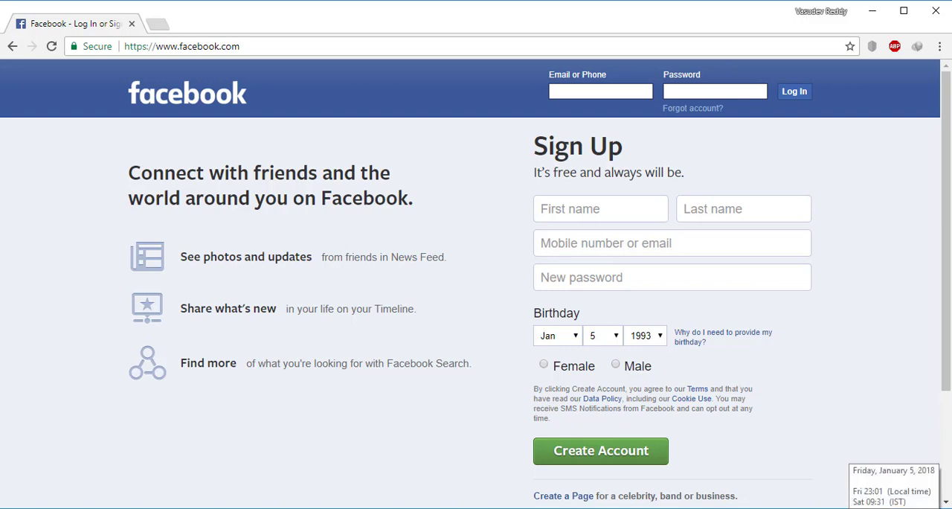
mouse_move(803, 506)
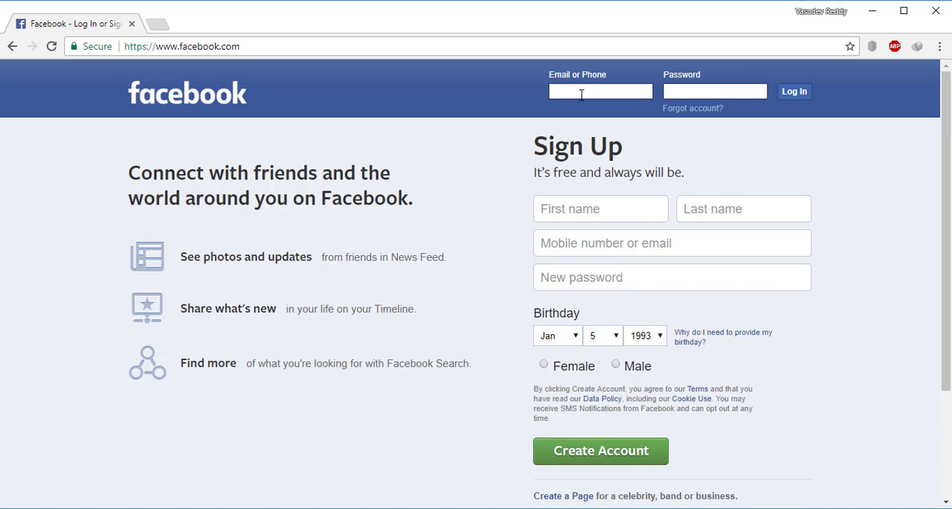
mouse_move(827, 317)
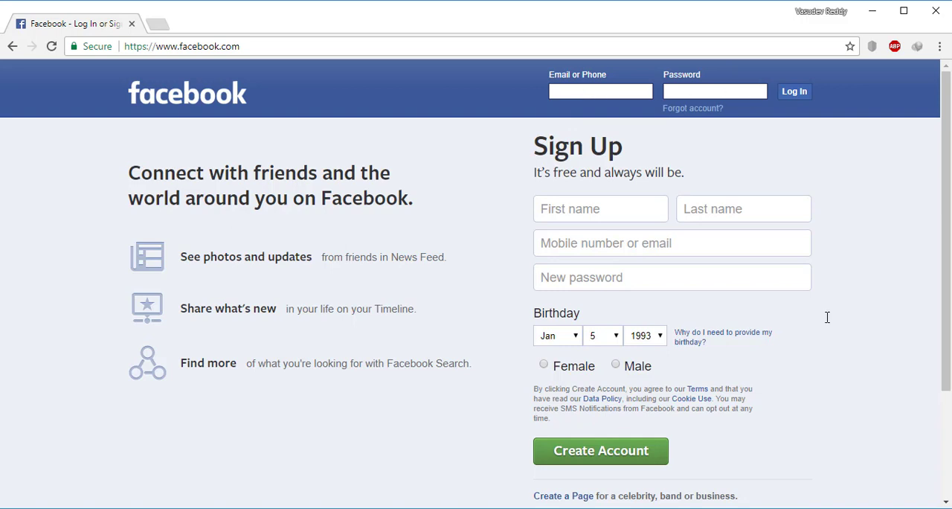
mouse_move(905, 122)
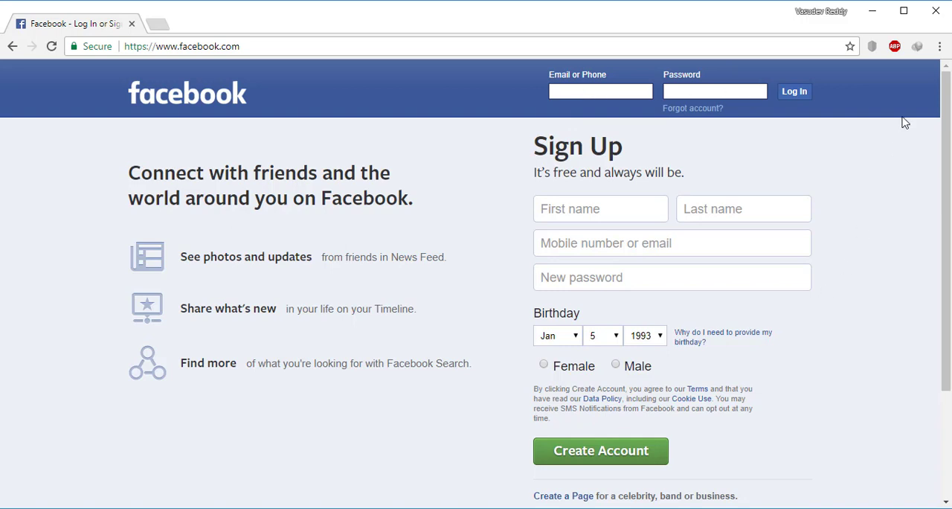
mouse_move(890, 210)
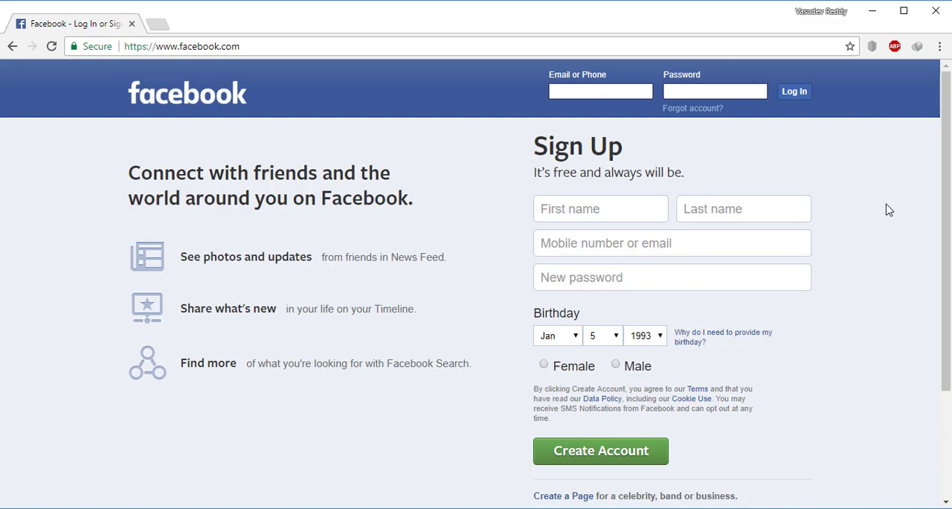
mouse_move(940, 58)
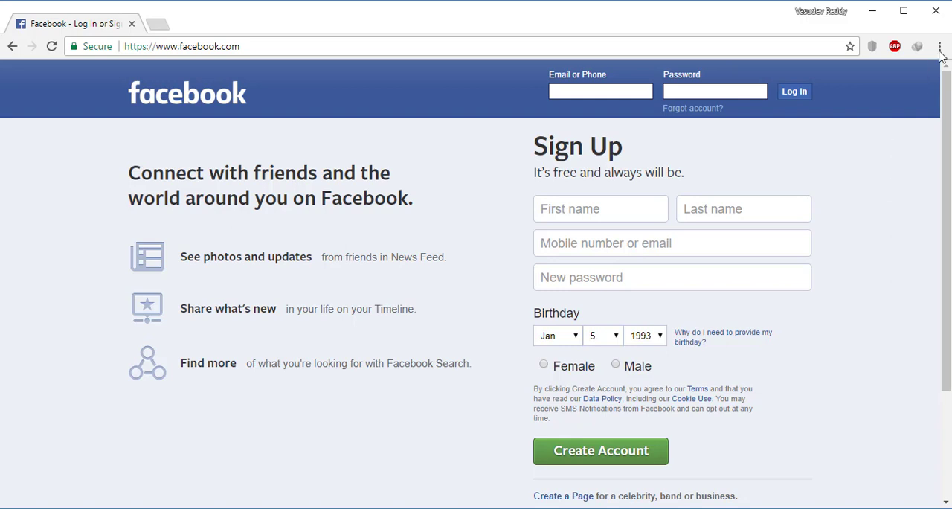
- Browse the Chrome menu's More tools, then toggle DevTools with F12 so it stays open beside the page
click(940, 46)
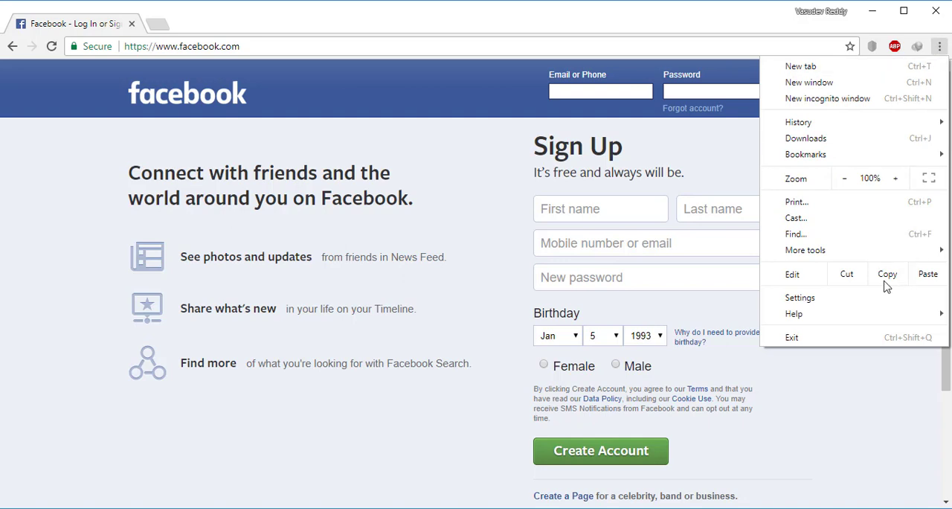
click(806, 250)
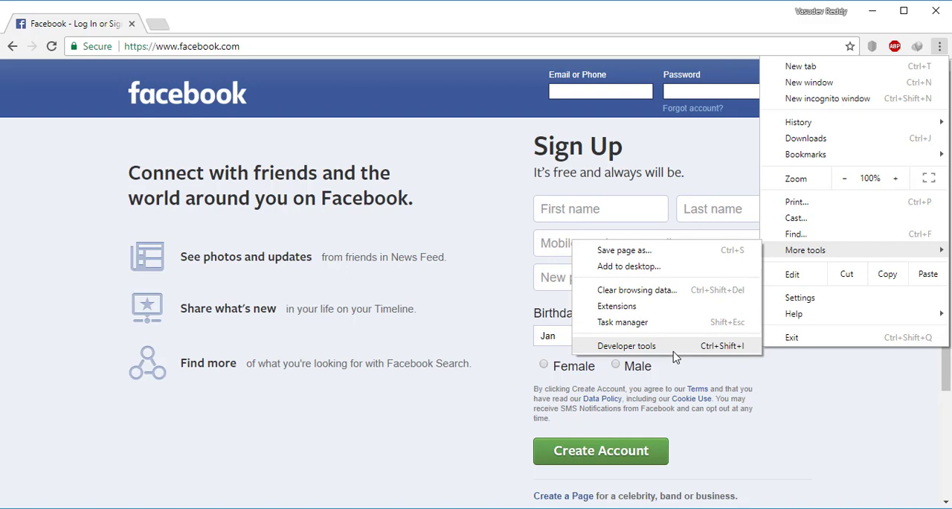
mouse_move(683, 356)
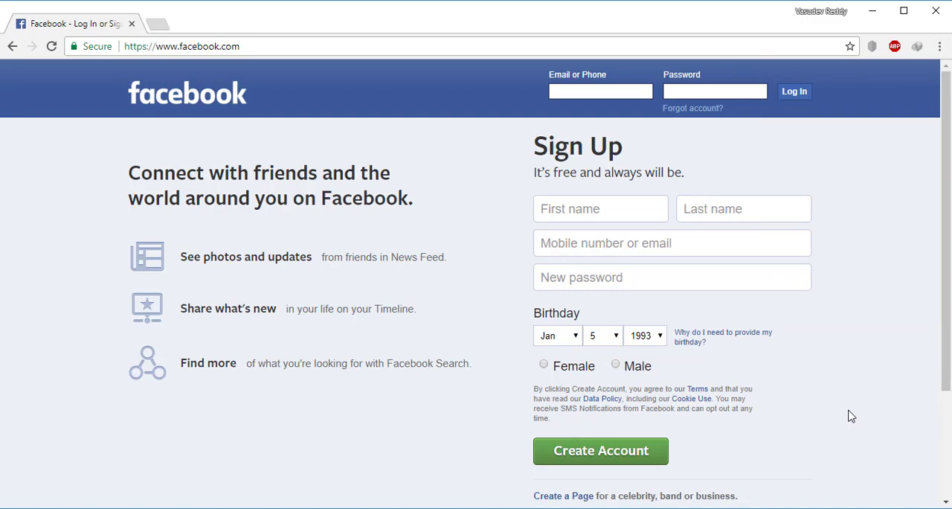
key(F12)
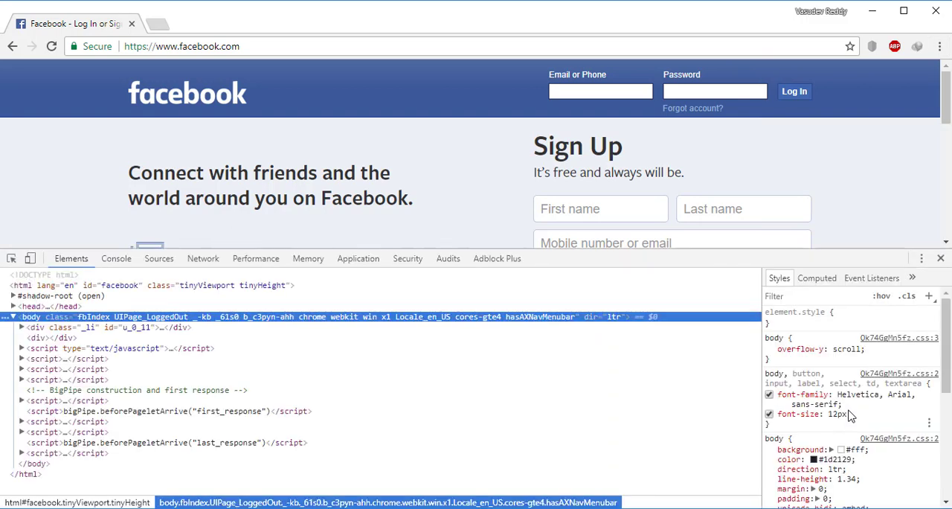
click(940, 259)
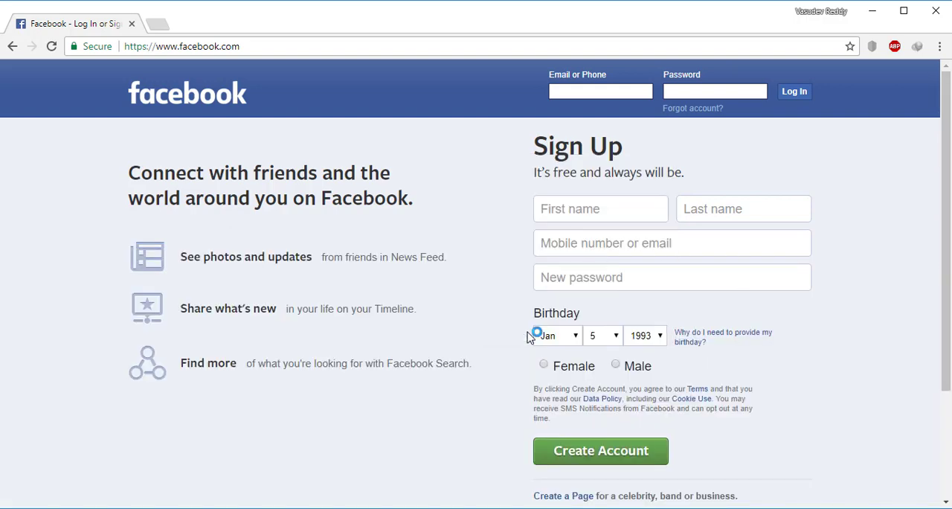
key(F12)
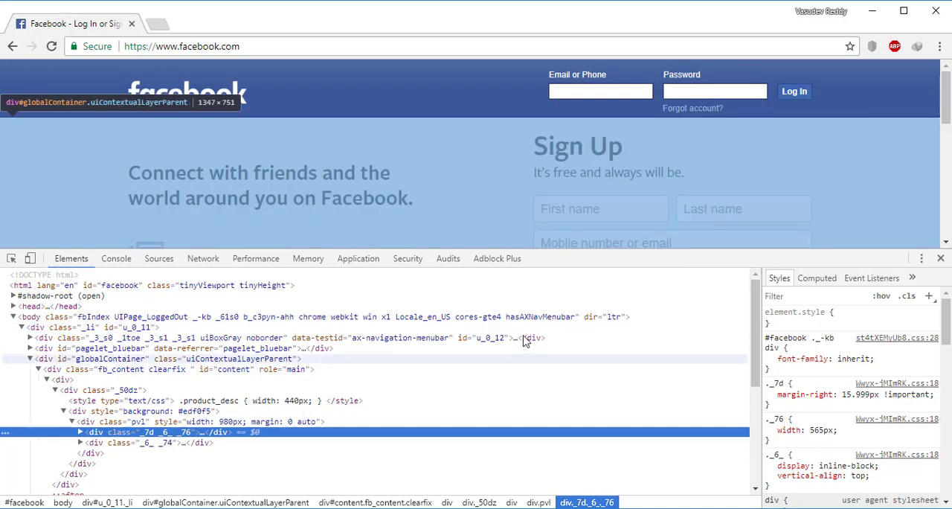
mouse_move(156, 348)
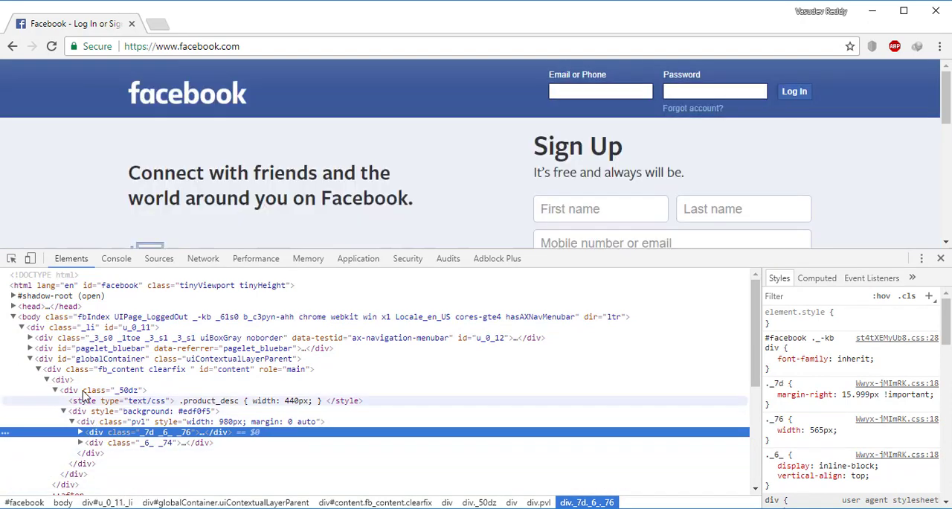
mouse_move(12, 259)
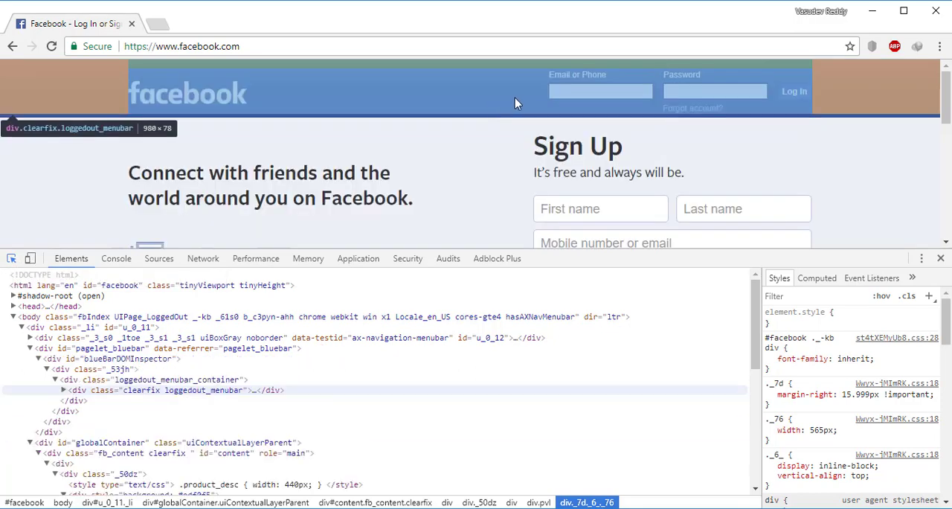
- Select the Email or Phone field with the element picker, revealing input id 'email', class 'inputtext'
click(601, 91)
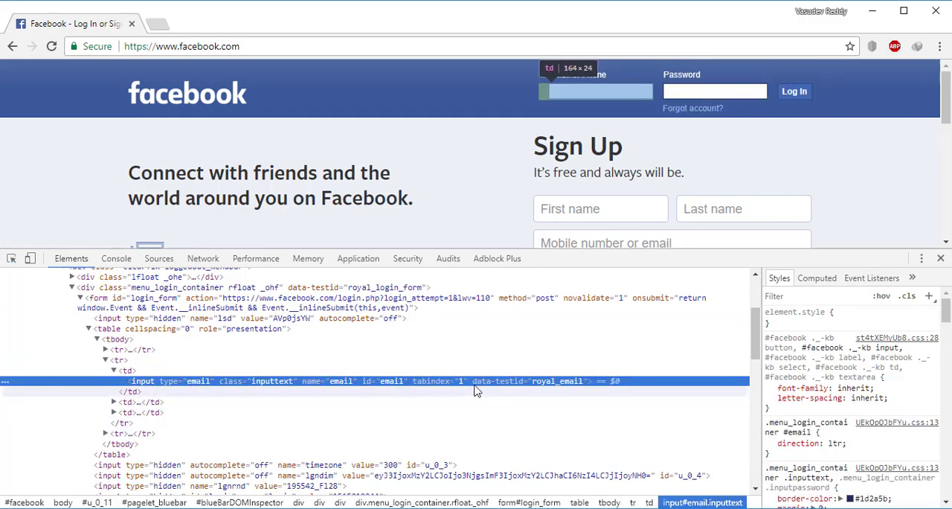
mouse_move(389, 381)
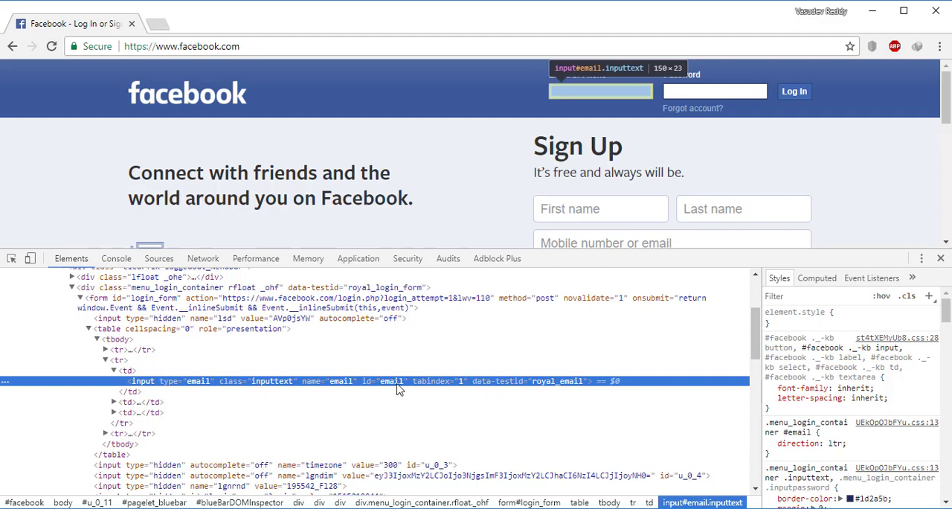
mouse_move(262, 387)
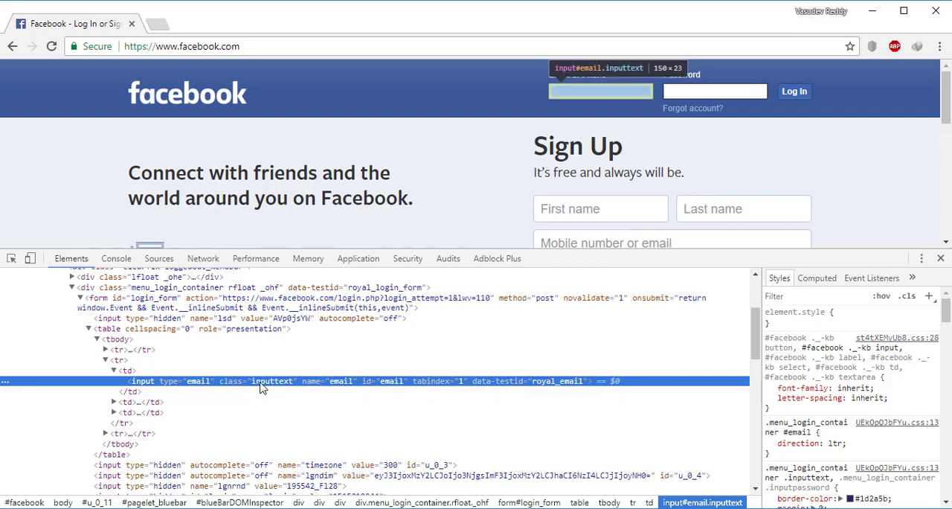
right_click(261, 381)
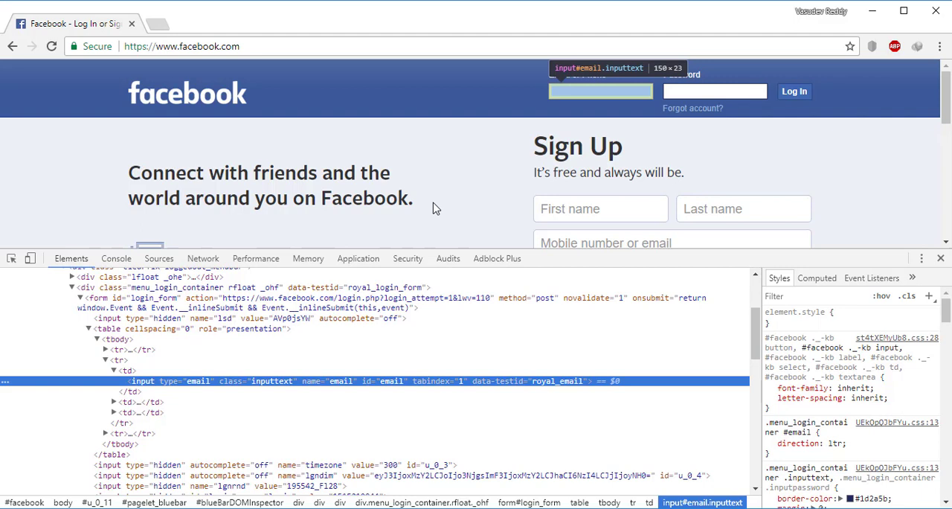
mouse_move(484, 385)
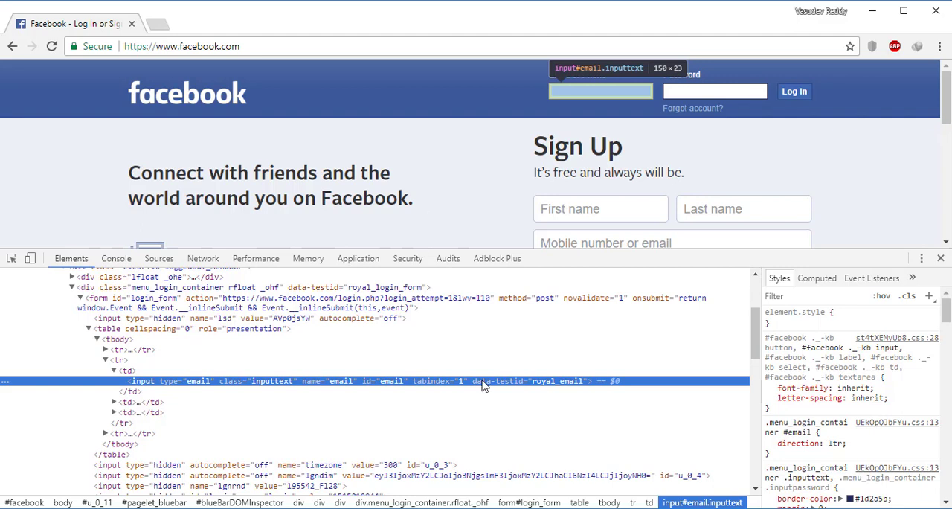
key(Ctrl+f)
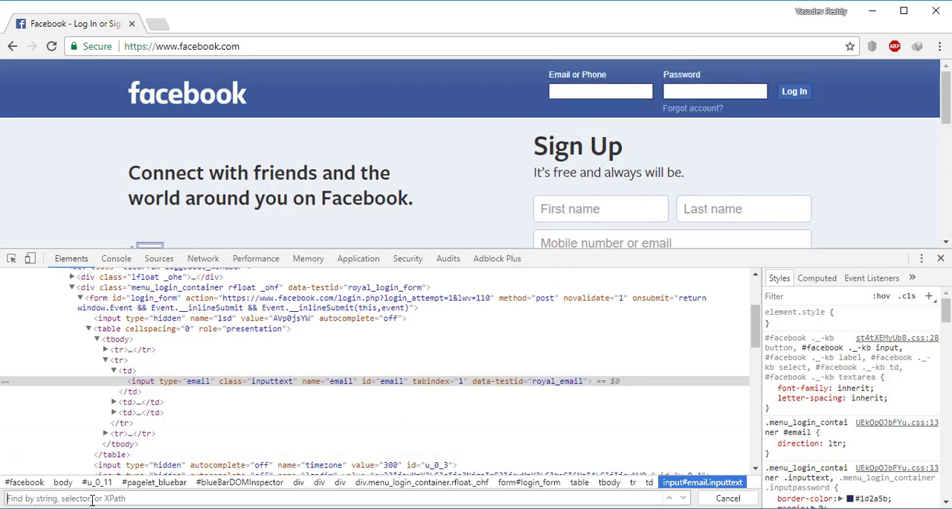
mouse_move(696, 498)
text(//*[@id="email"])
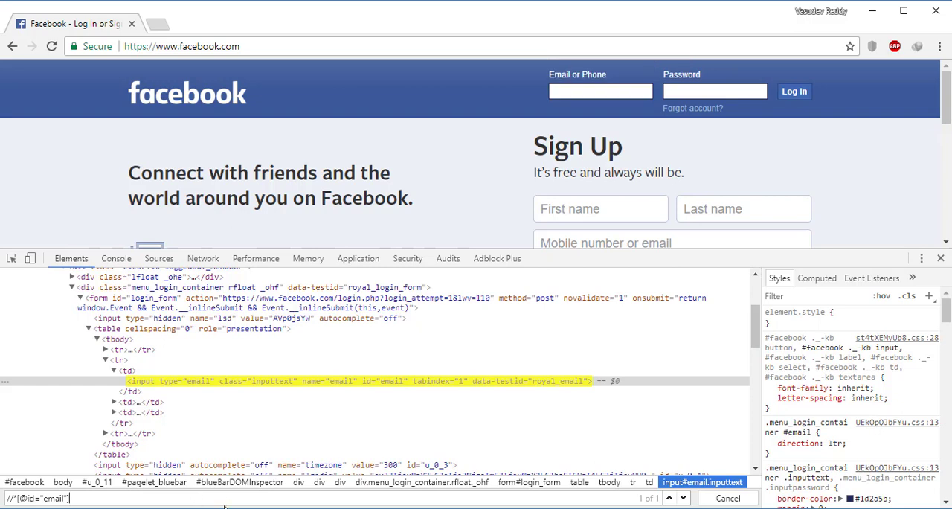
mouse_move(128, 391)
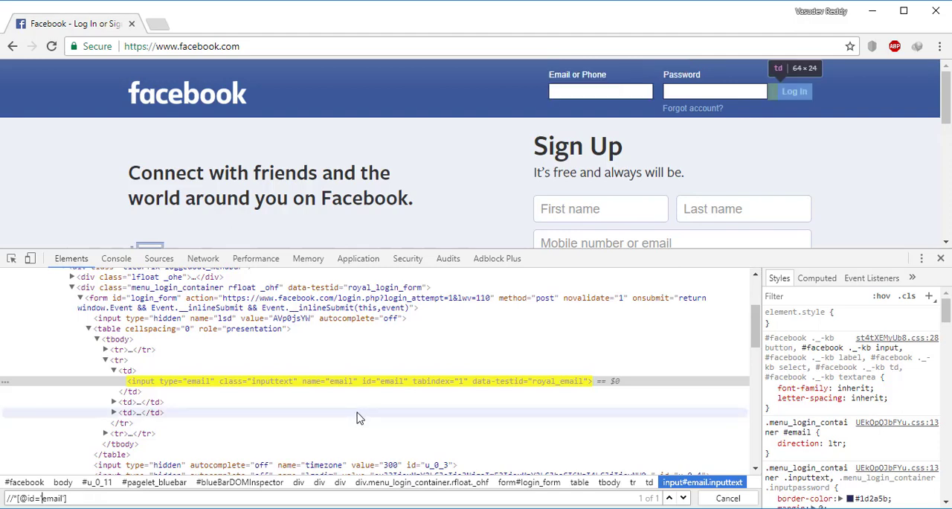
mouse_move(723, 150)
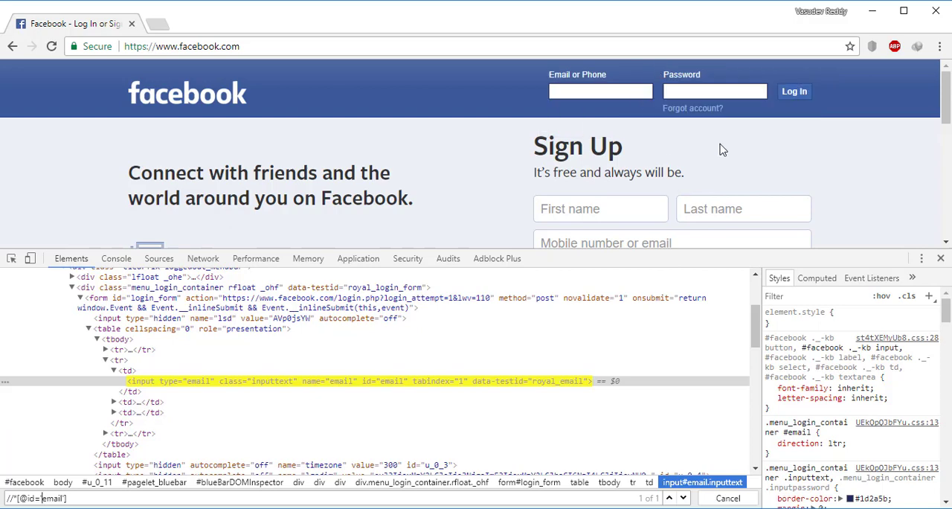
- Pick the password box on the page so its input with id 'pass' is selected in Elements
click(12, 259)
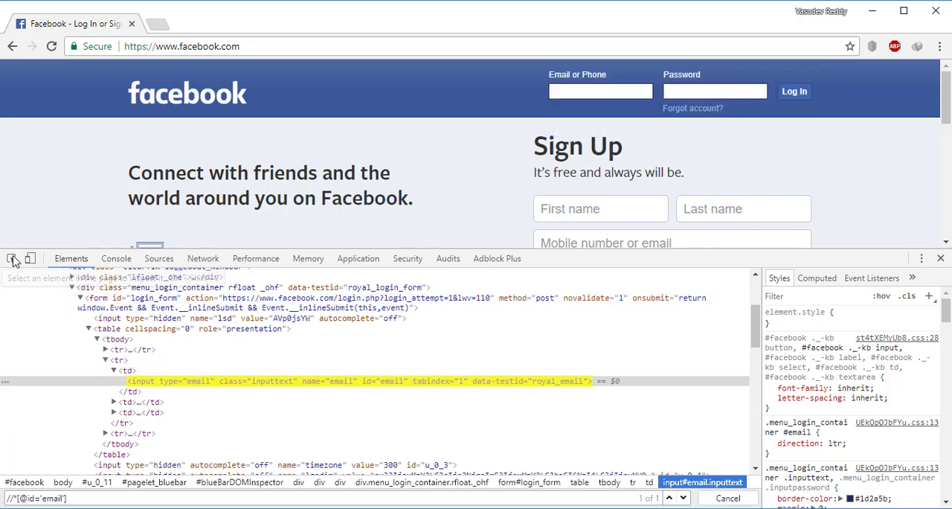
mouse_move(714, 91)
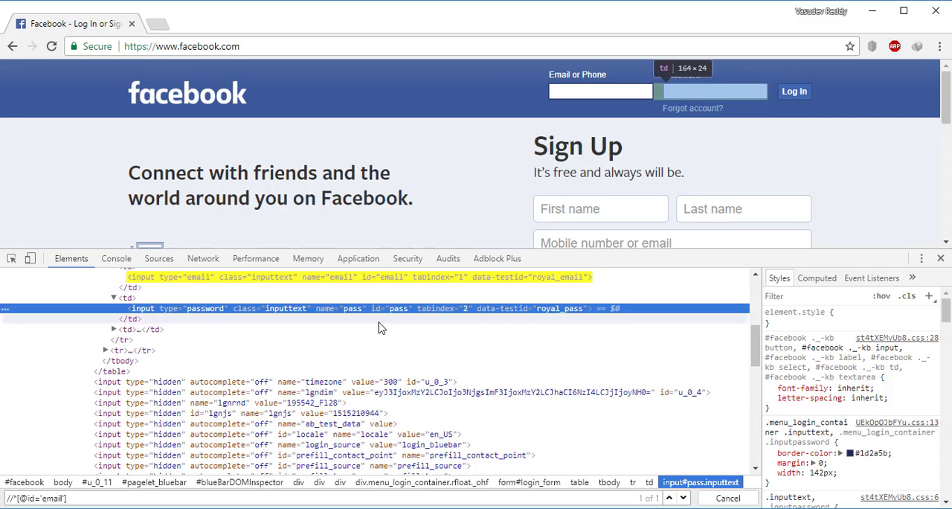
right_click(381, 308)
text(#pass)
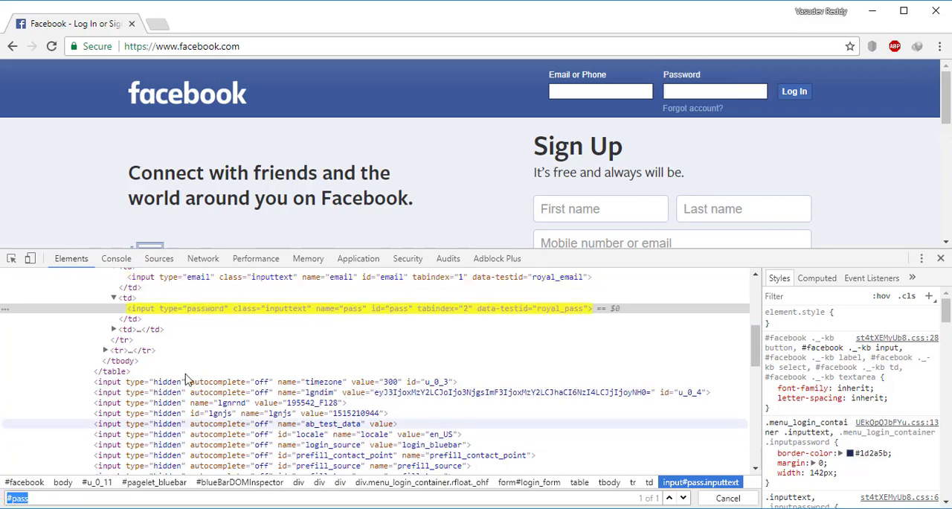
mouse_move(304, 356)
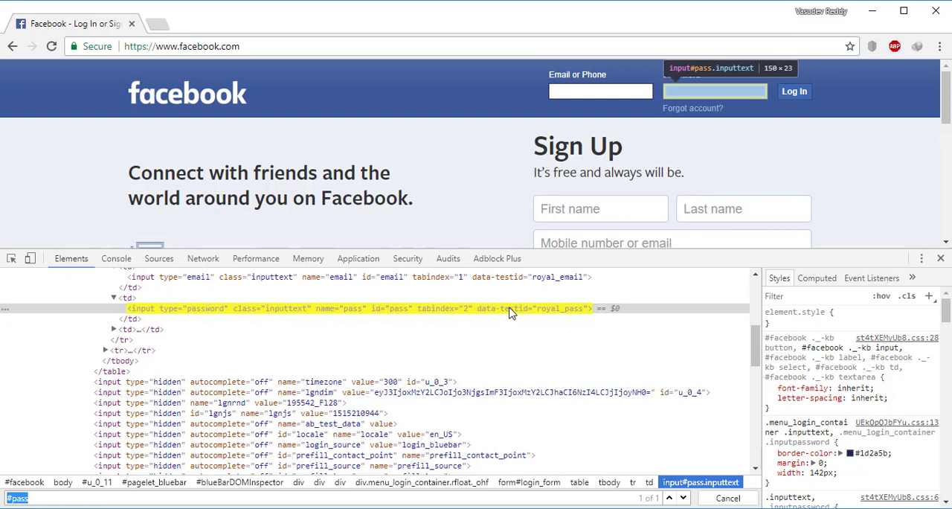
mouse_move(458, 497)
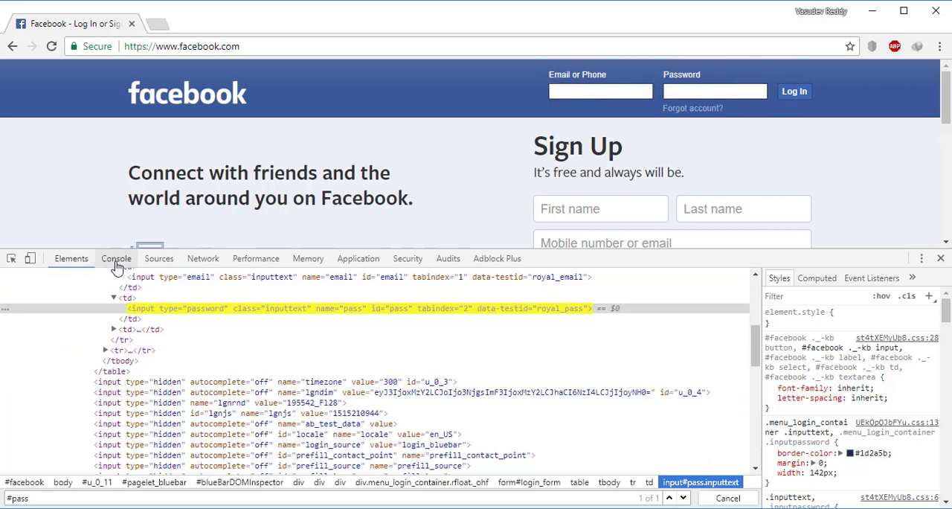
click(117, 258)
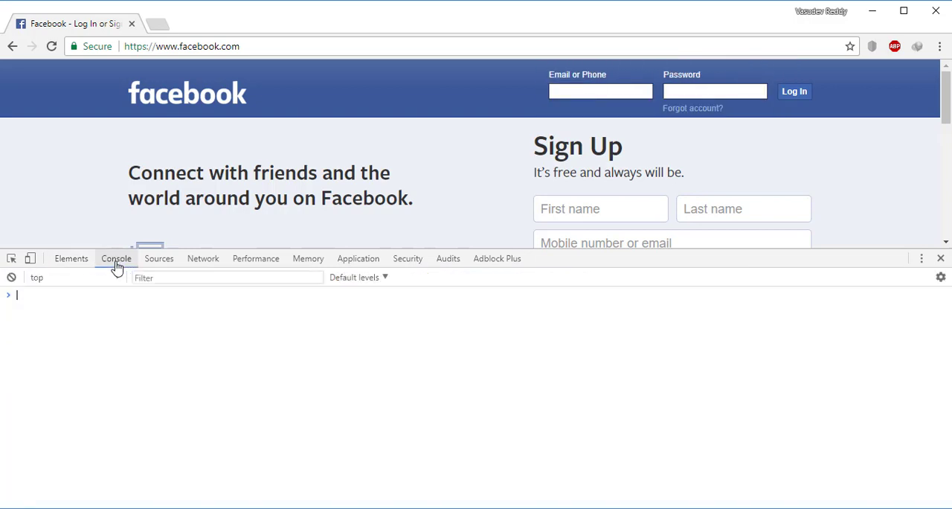
mouse_move(112, 327)
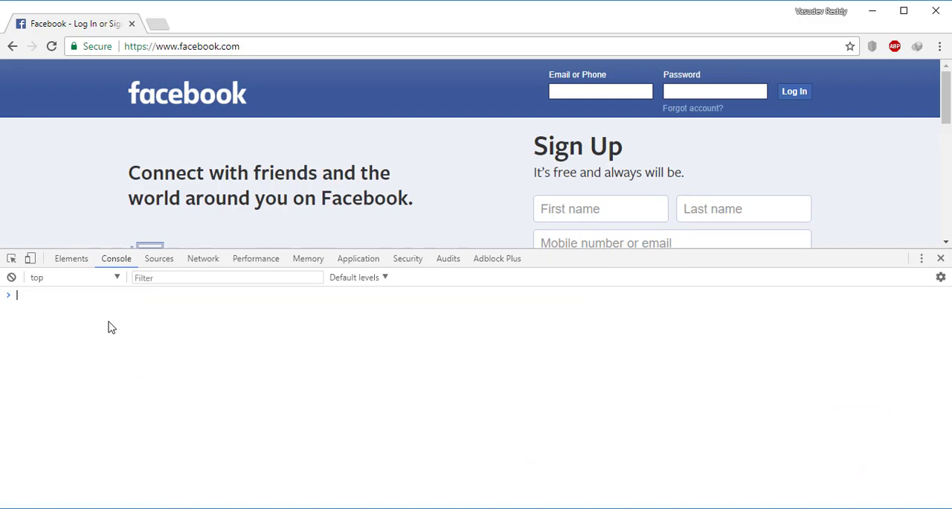
mouse_move(200, 361)
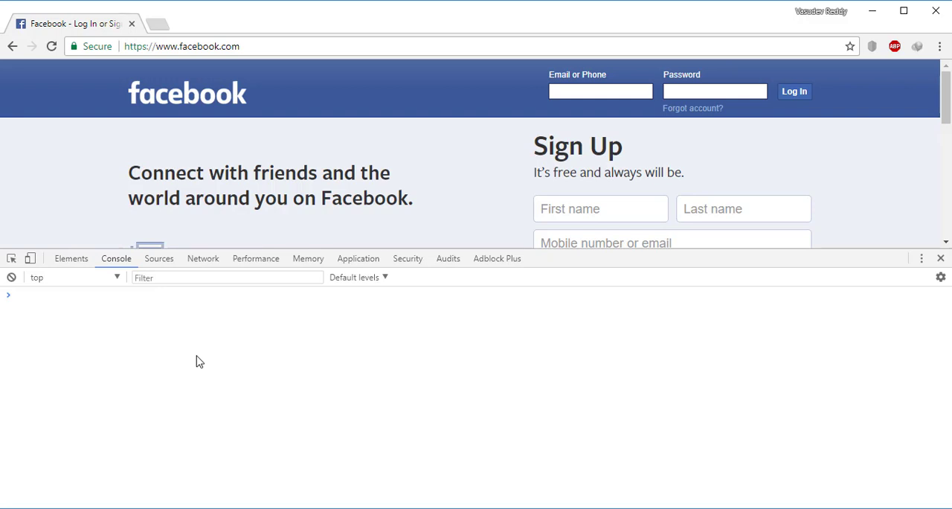
text($)
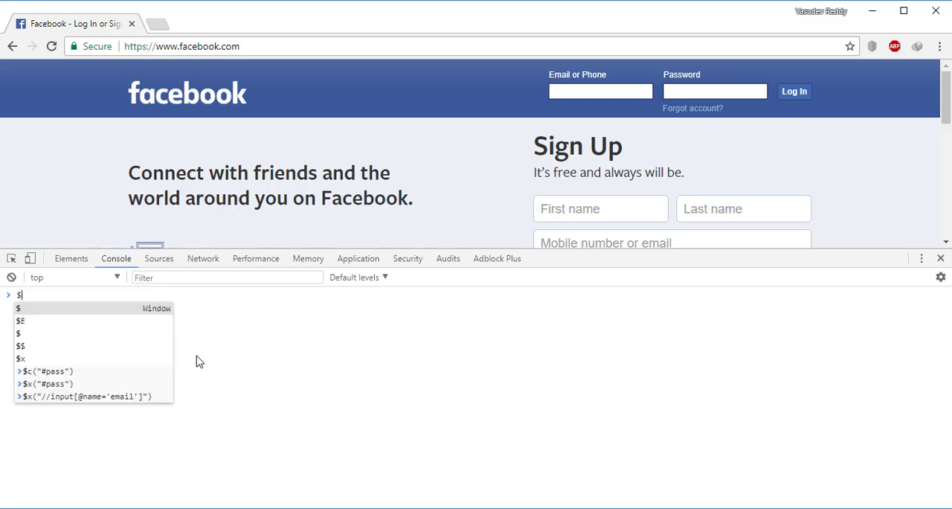
text(x()
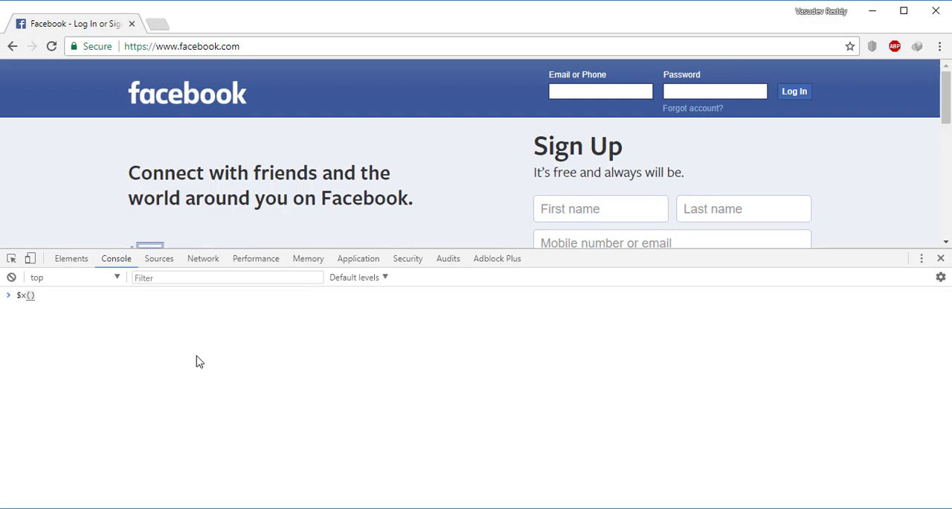
text("")
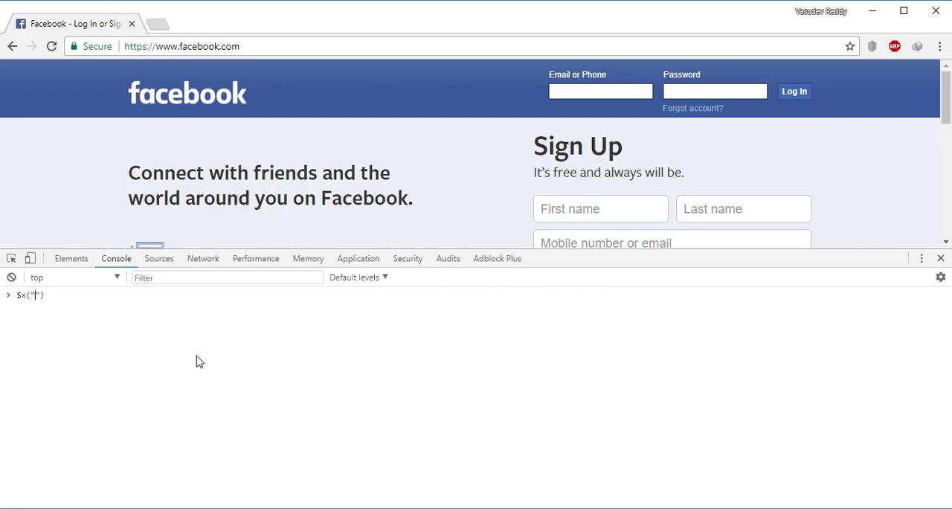
text(//inp)
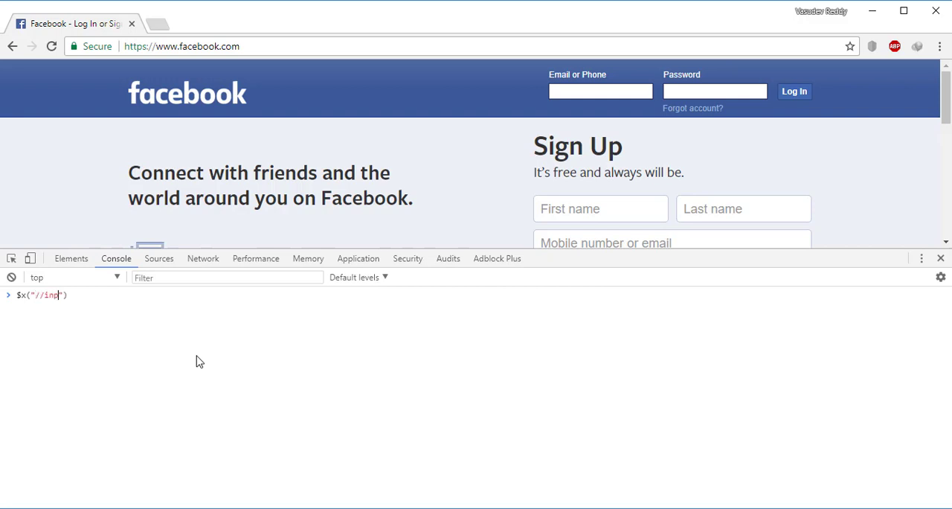
text(ut)
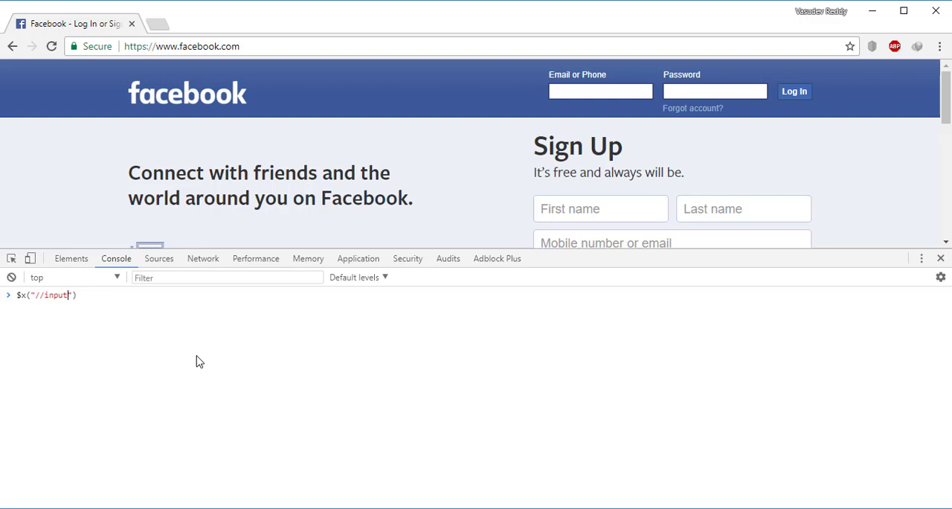
text([])
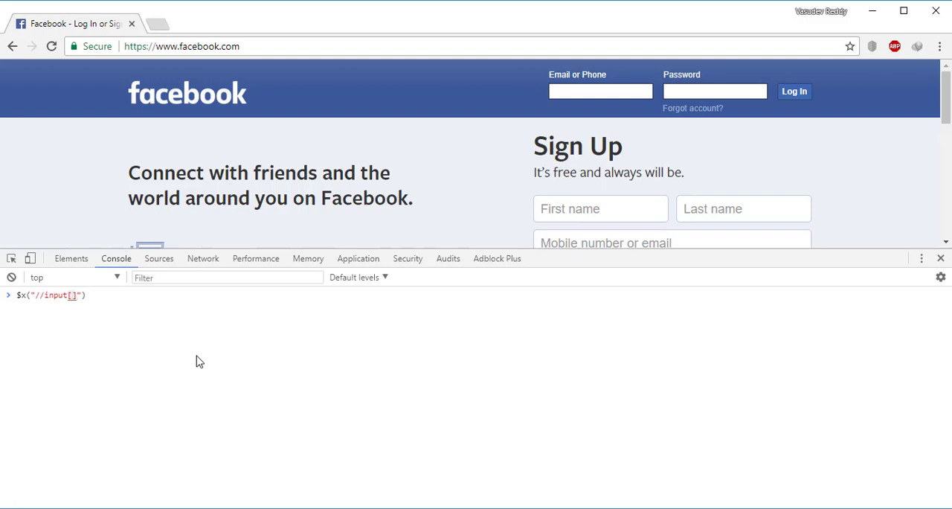
text(@name='ema)
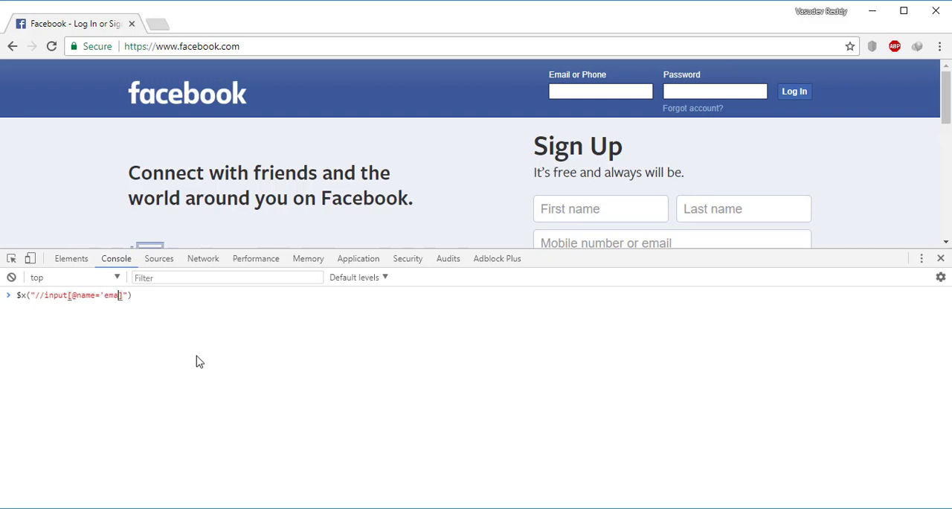
- Execute the $x query and expand its one-element result, input#email.inputtext
key(Return)
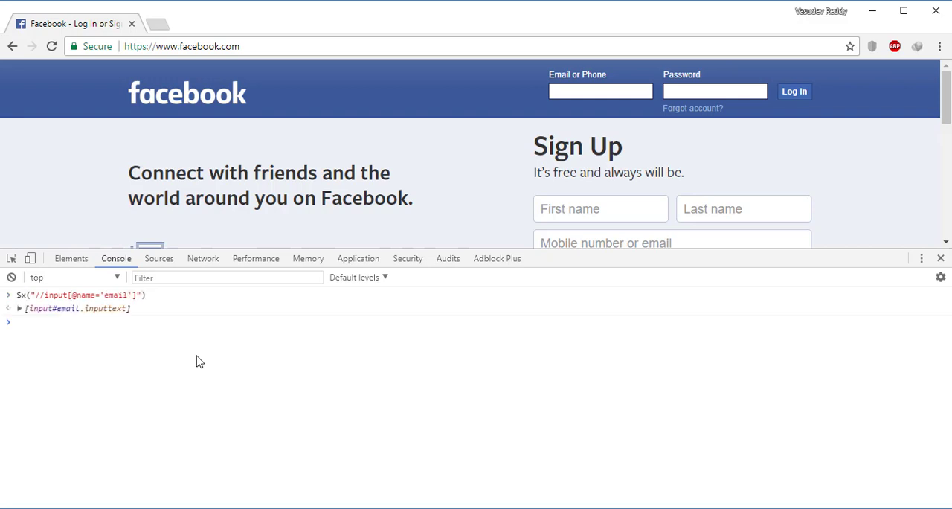
mouse_move(122, 335)
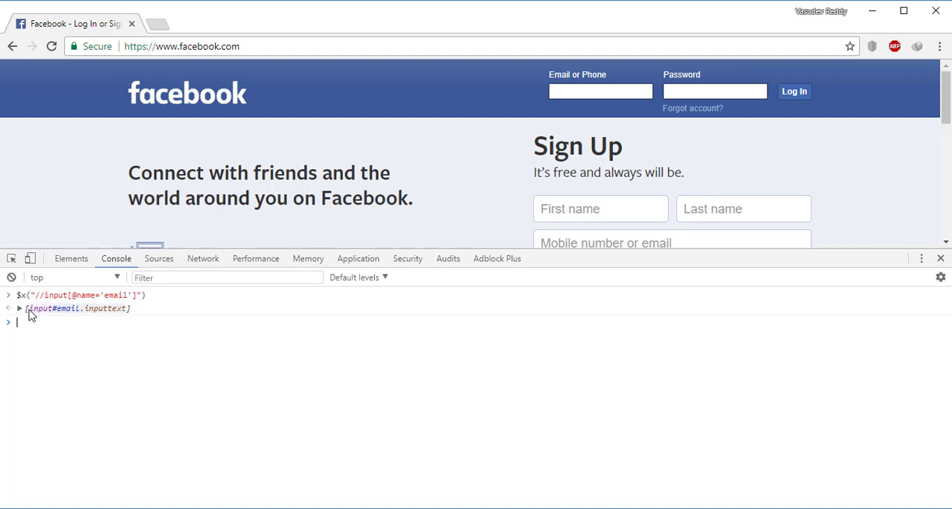
click(19, 308)
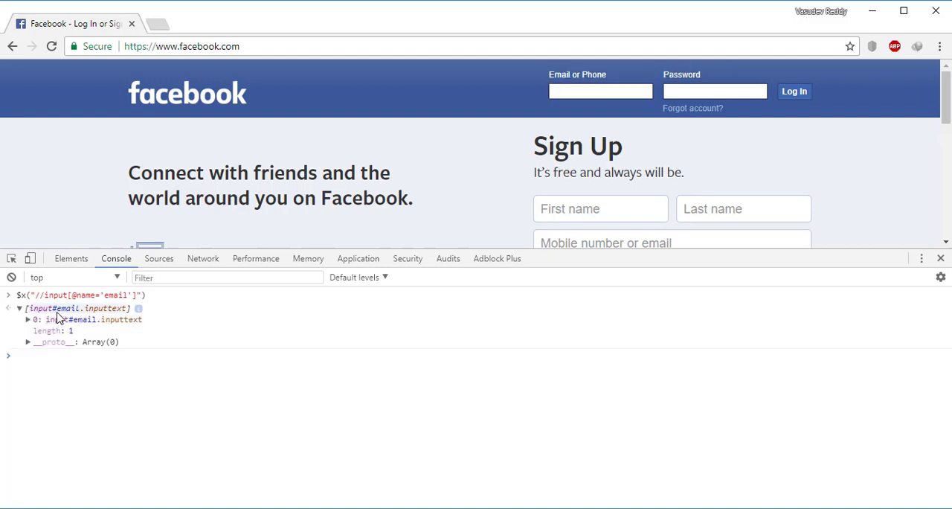
mouse_move(56, 318)
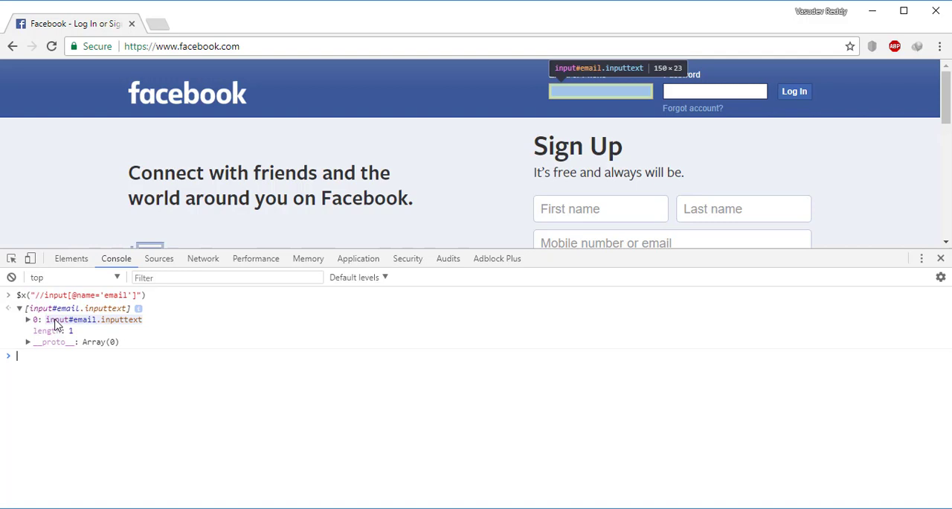